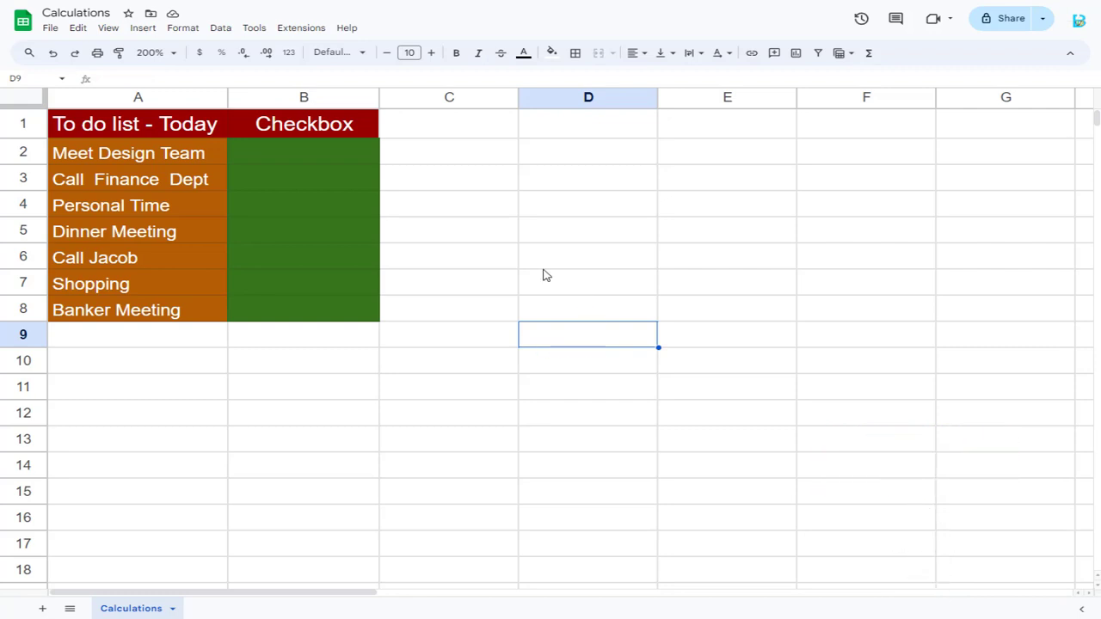
{"action": "mouse_move", "coordinate": [213, 160]}
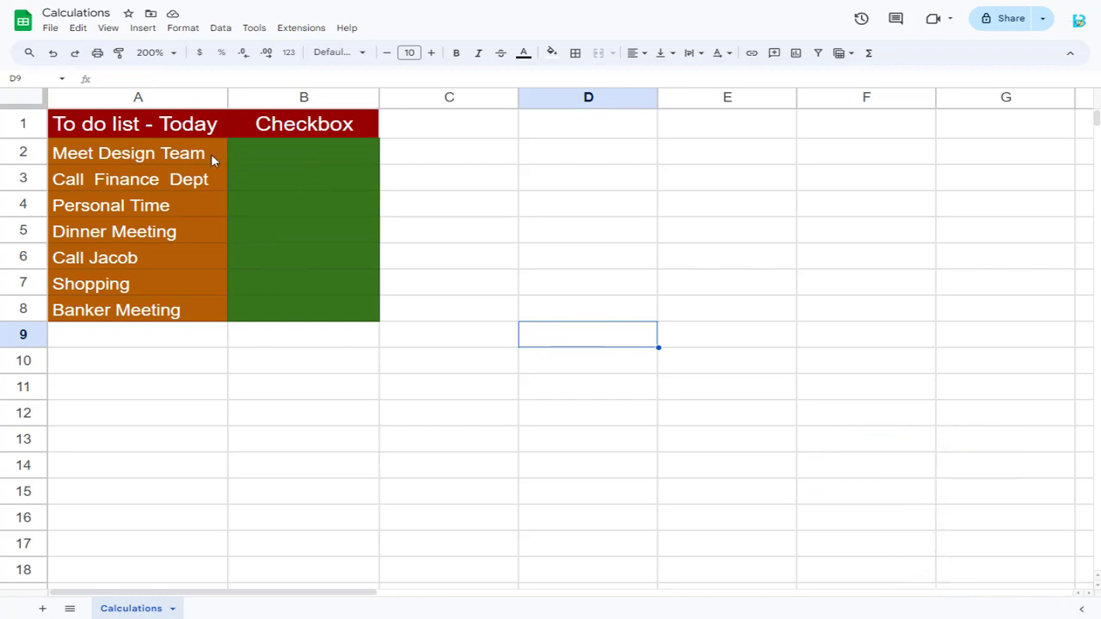
{"action": "mouse_move", "coordinate": [181, 160]}
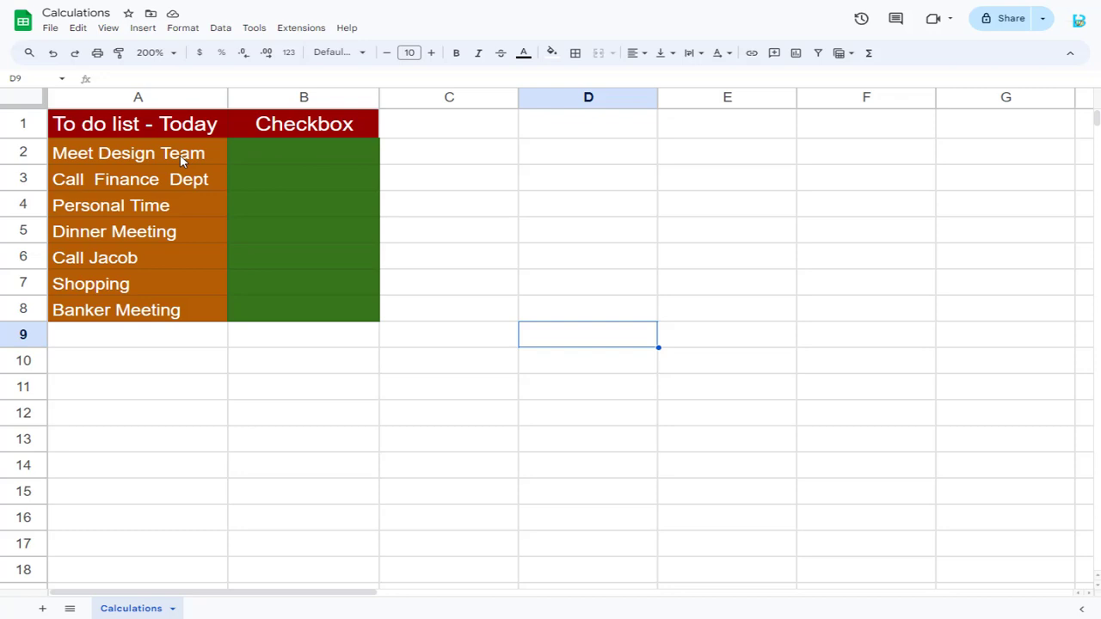
Insert a checkbox into cell B2 beside the Meet Design Team task
{"action": "left_click", "coordinate": [303, 123]}
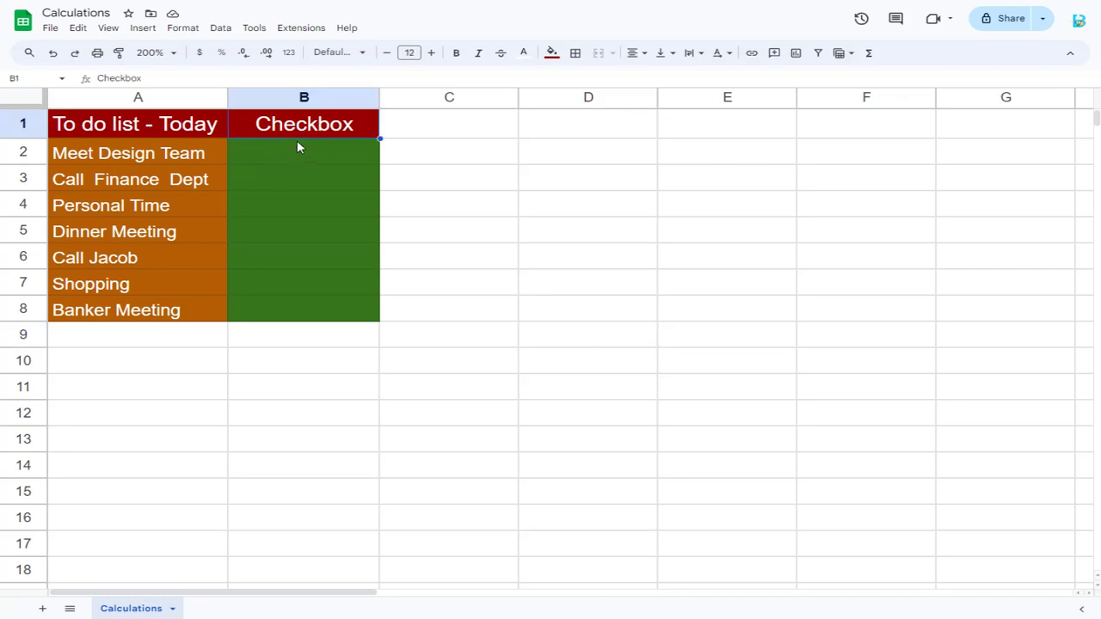
{"action": "left_click", "coordinate": [304, 152]}
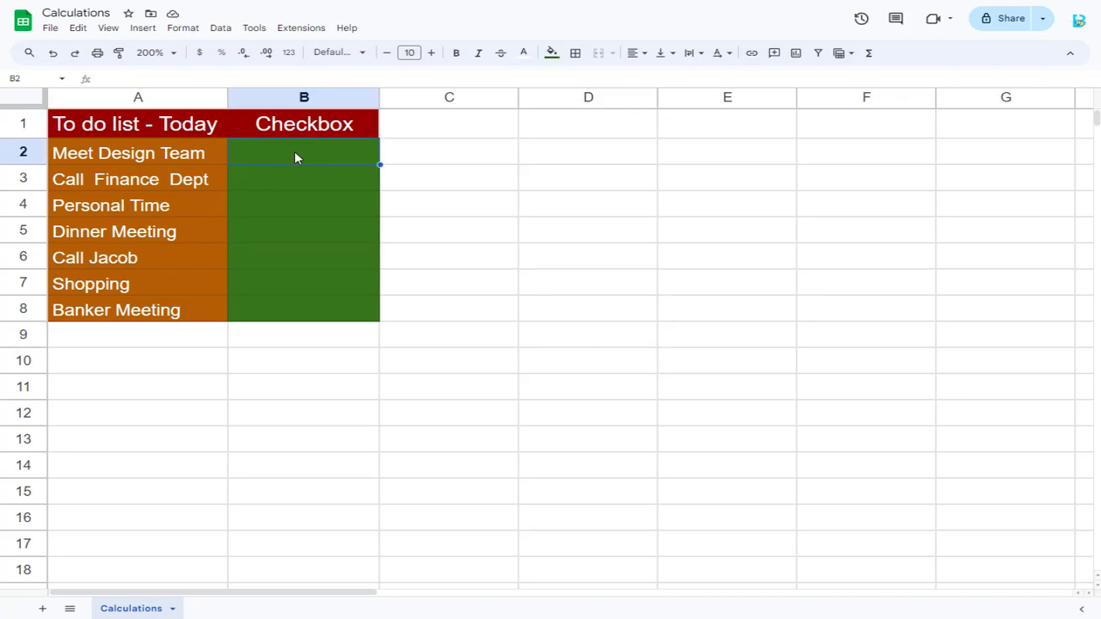
{"action": "mouse_move", "coordinate": [252, 129]}
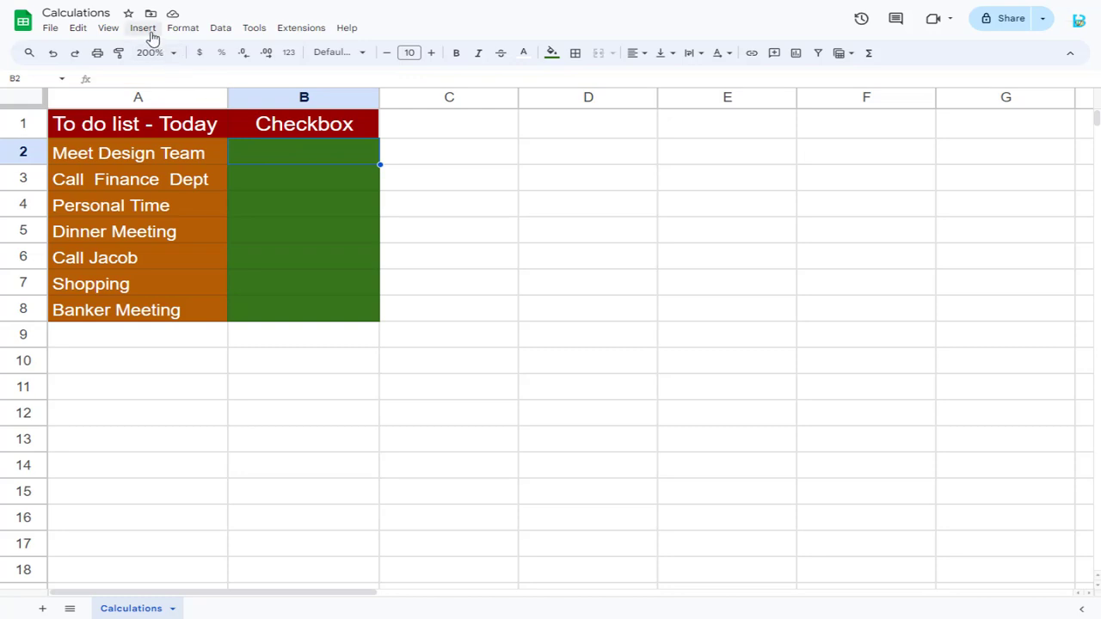
{"action": "mouse_move", "coordinate": [944, 542]}
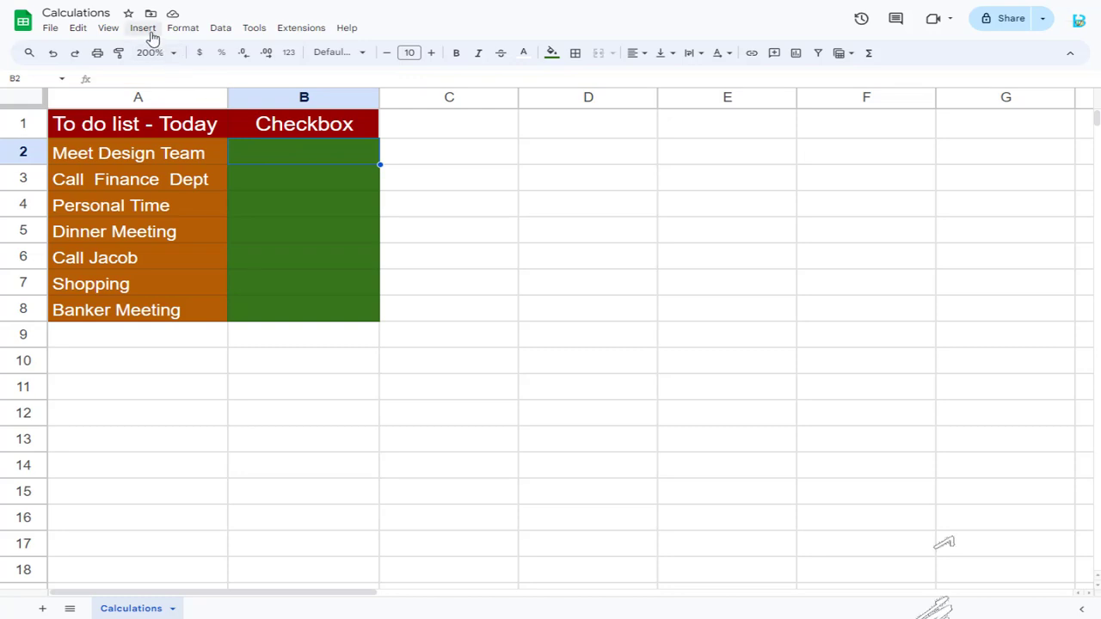
{"action": "left_click", "coordinate": [143, 28]}
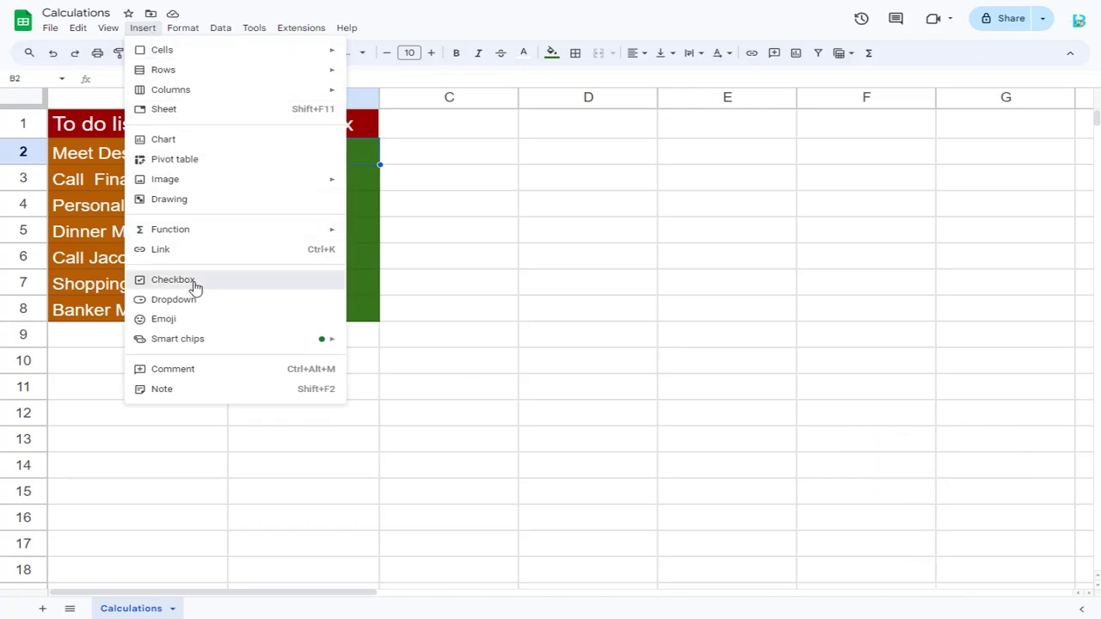
{"action": "left_click", "coordinate": [172, 279]}
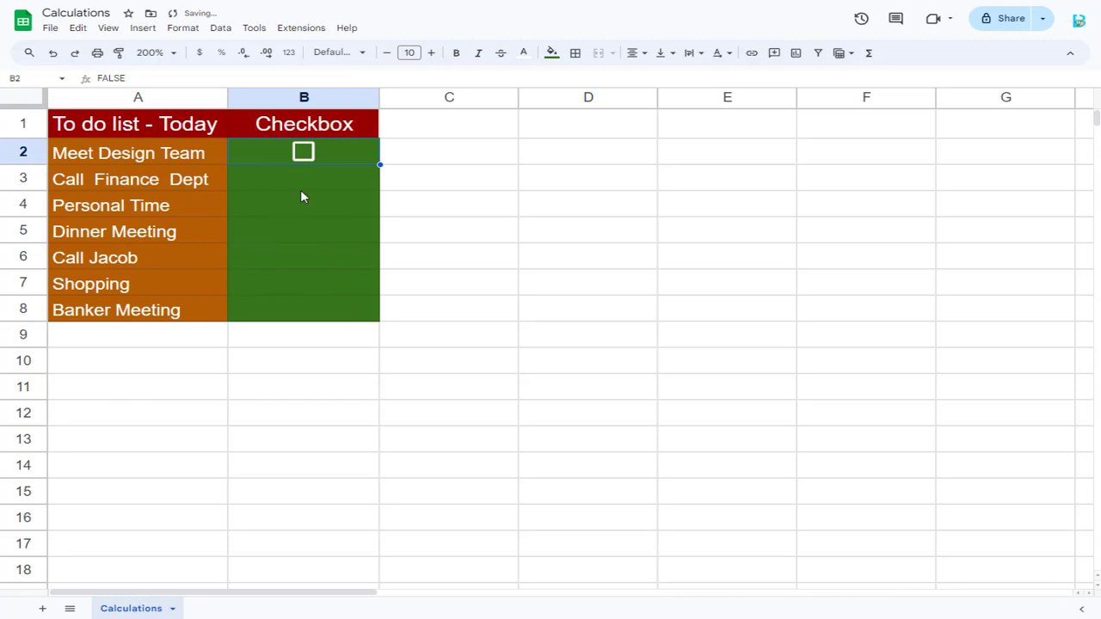
{"action": "mouse_move", "coordinate": [325, 186]}
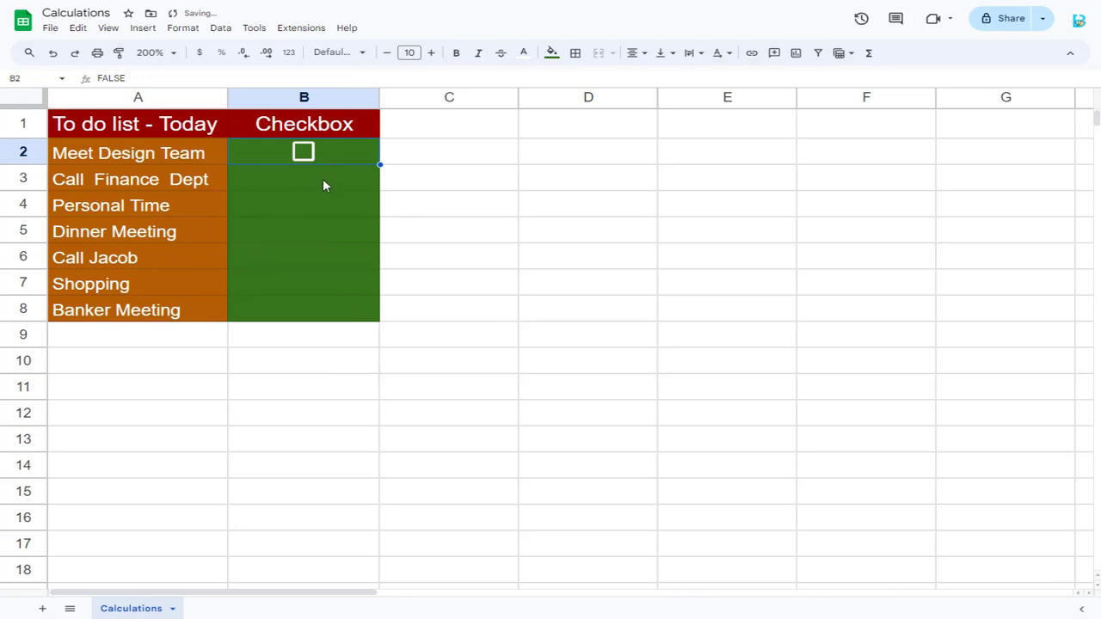
Copy the B2 checkbox for pasting down to the remaining tasks in B3:B8
{"action": "left_click", "coordinate": [303, 178]}
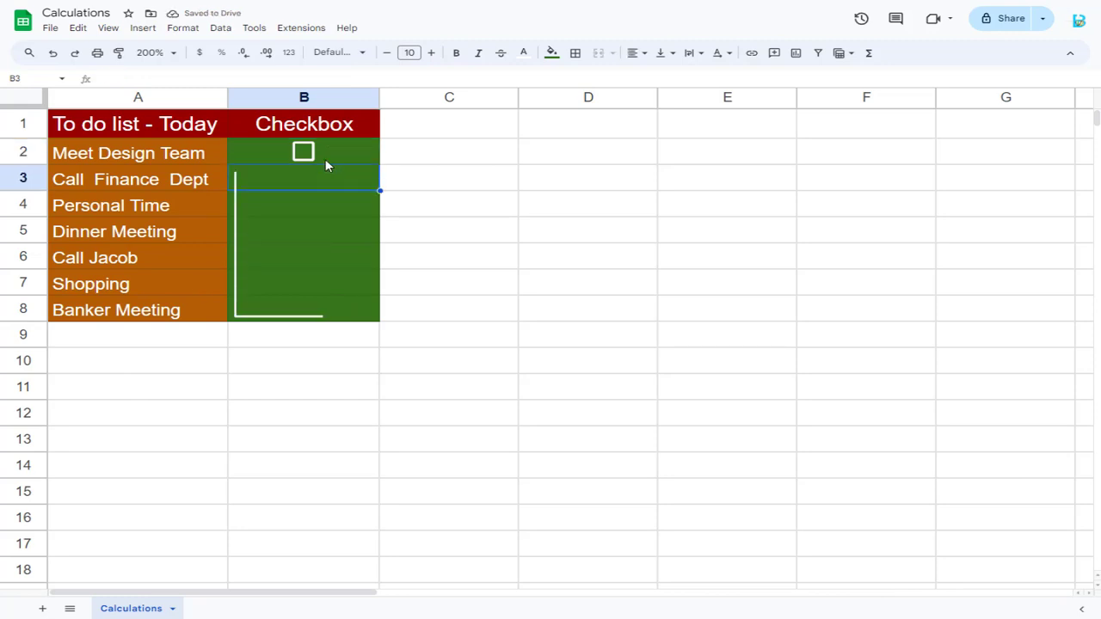
{"action": "left_click", "coordinate": [304, 152]}
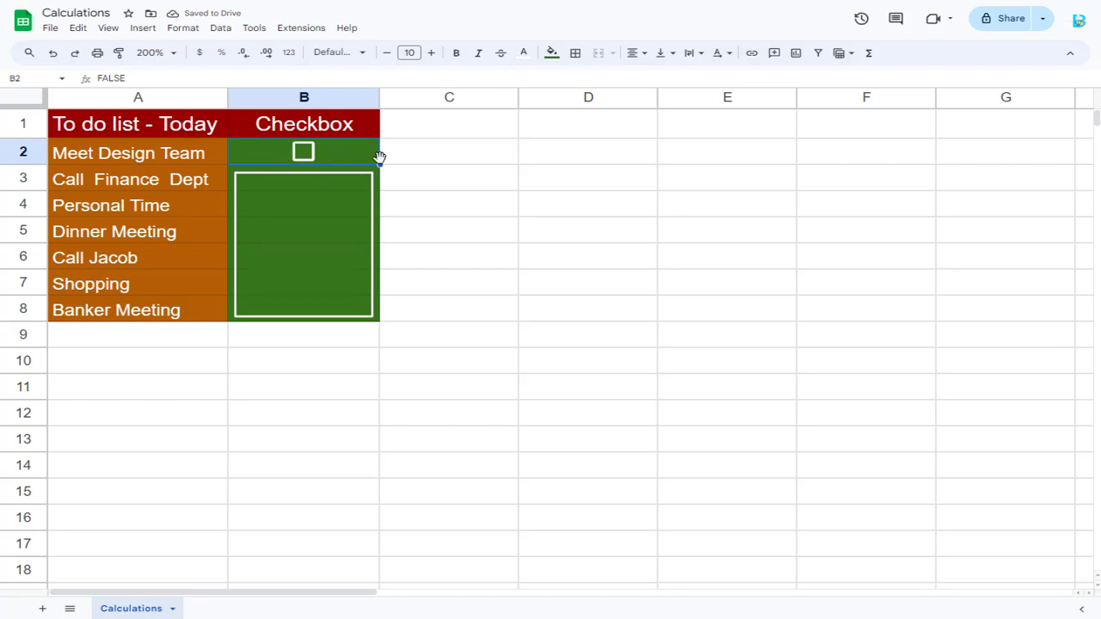
{"action": "key", "text": "ctrl+c"}
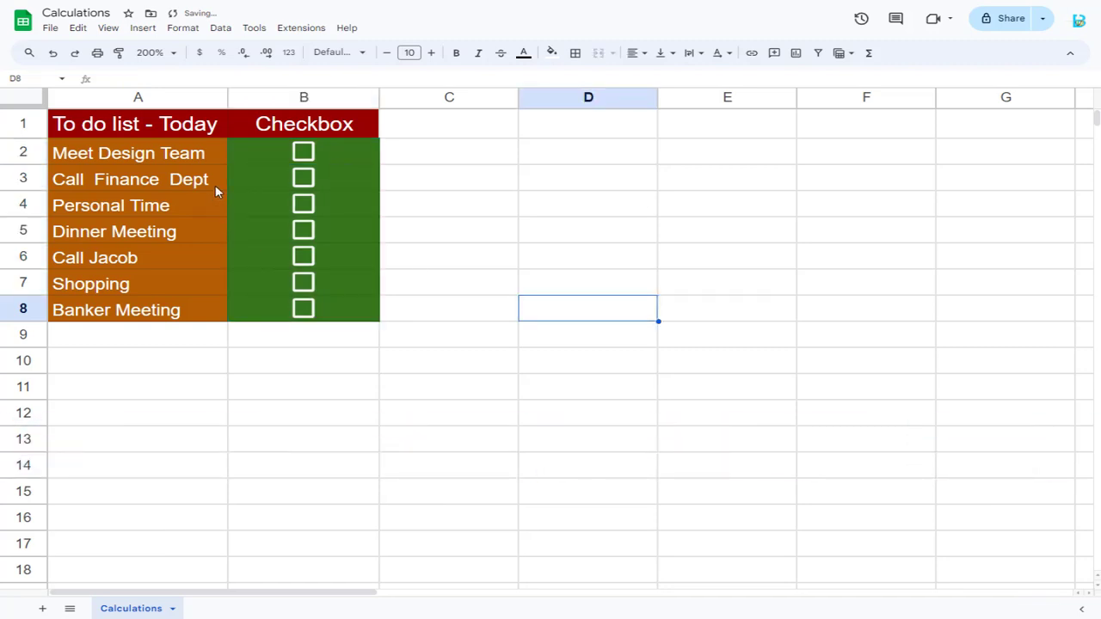
Tick the Shopping, Call Jacob and Banker Meeting checkboxes, then click away from column B
{"action": "left_click", "coordinate": [303, 178]}
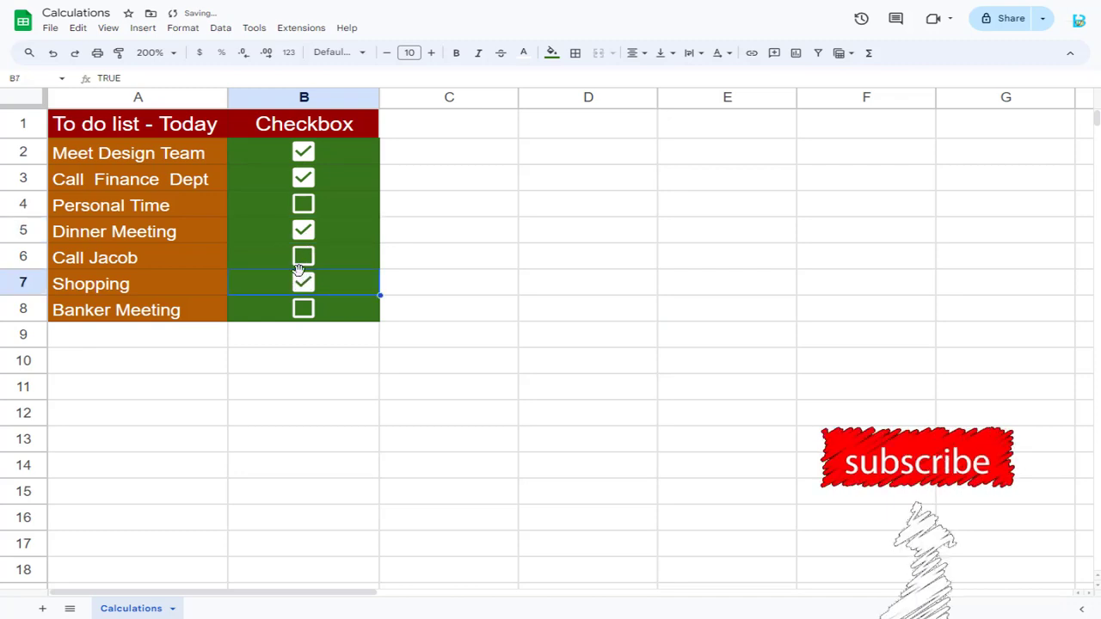
{"action": "left_click", "coordinate": [303, 256]}
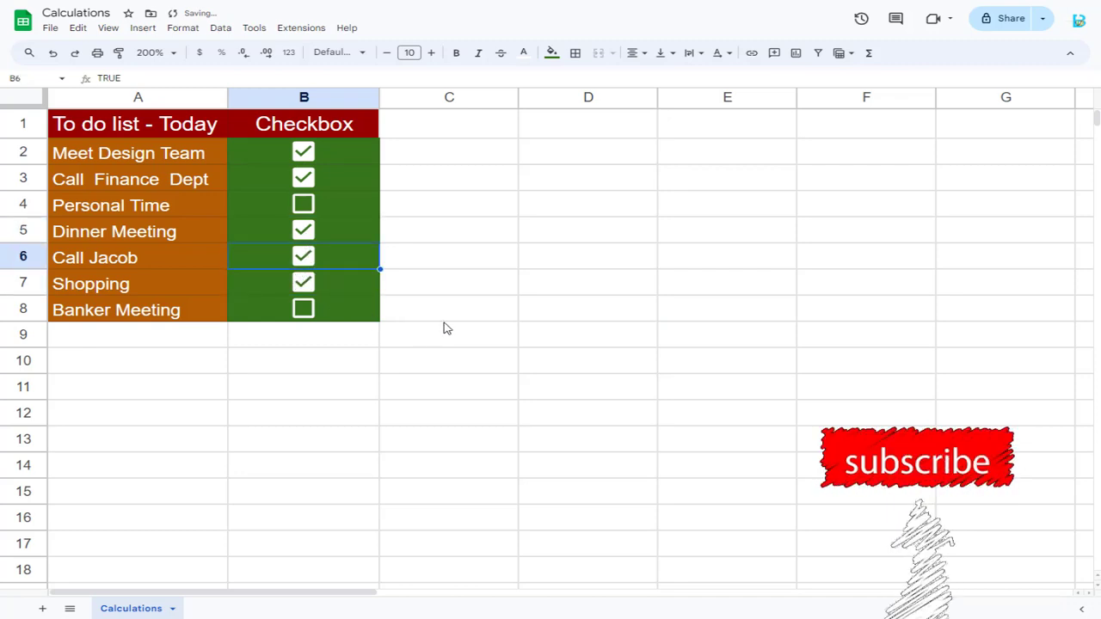
{"action": "left_click", "coordinate": [303, 308]}
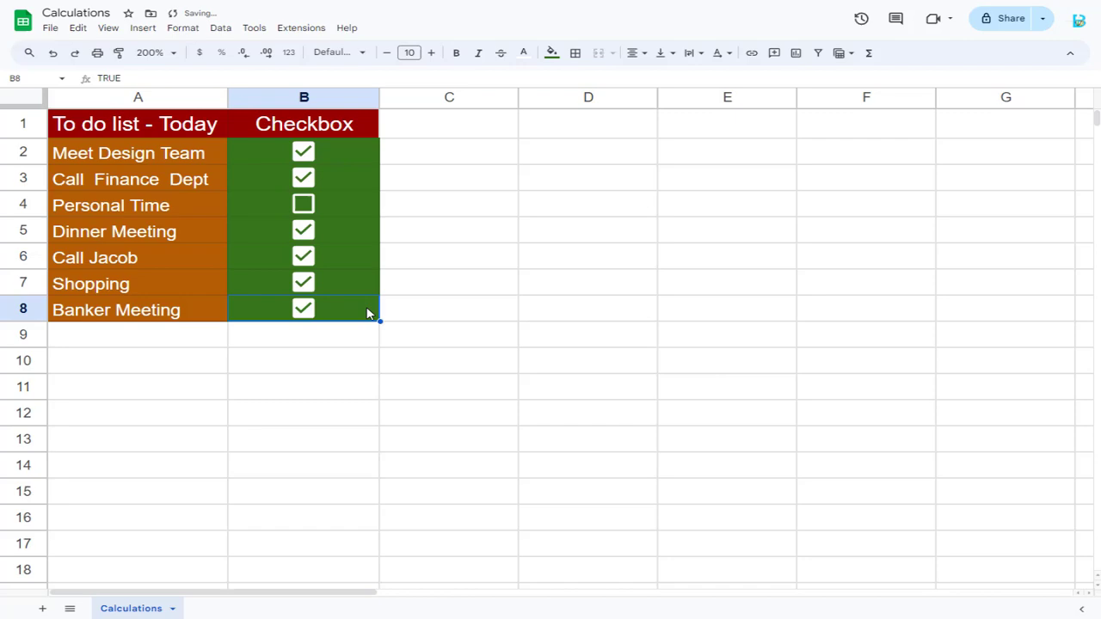
{"action": "left_click", "coordinate": [448, 334]}
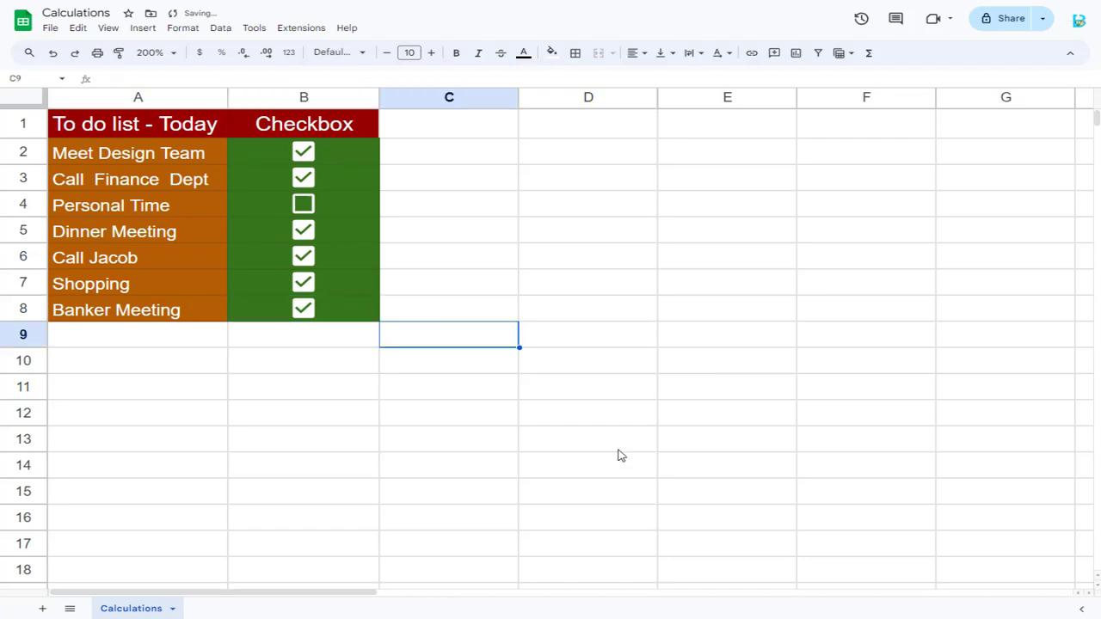